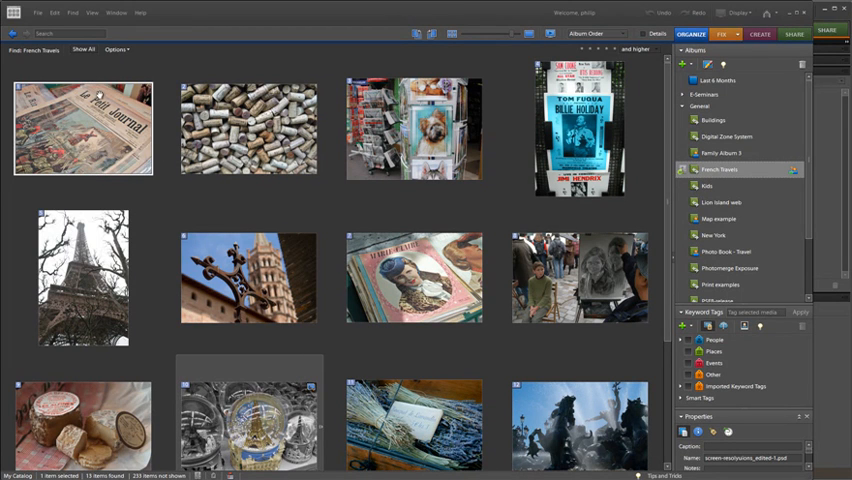
Shift-select the French Travels photos from the newspaper shot through the last travel photo.
key("shift")
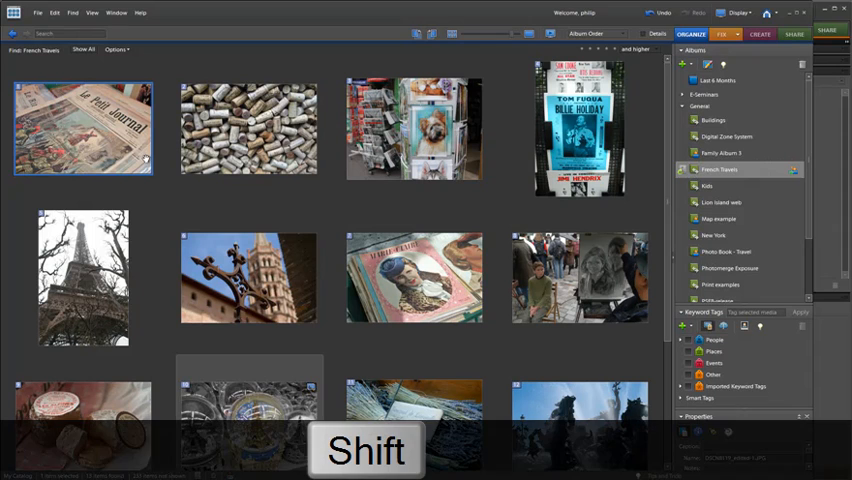
left_click(248, 277)
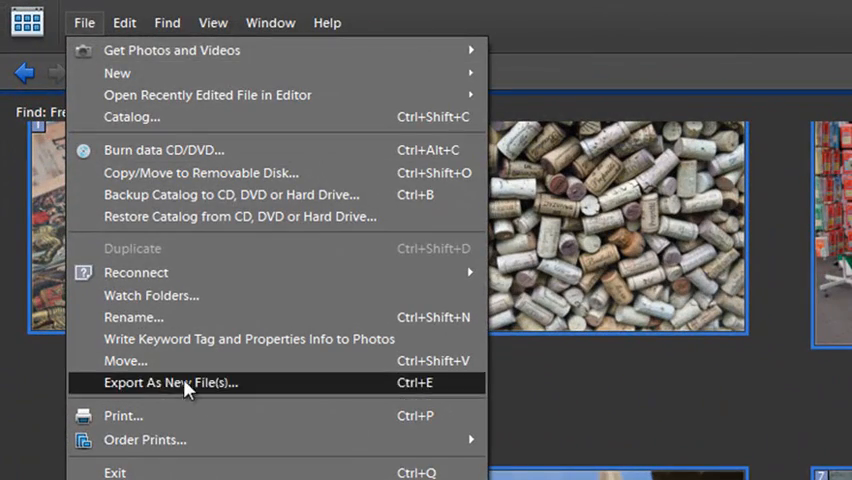
Bring up the Export New Files dialog listing the selected French Travels photos.
left_click(170, 382)
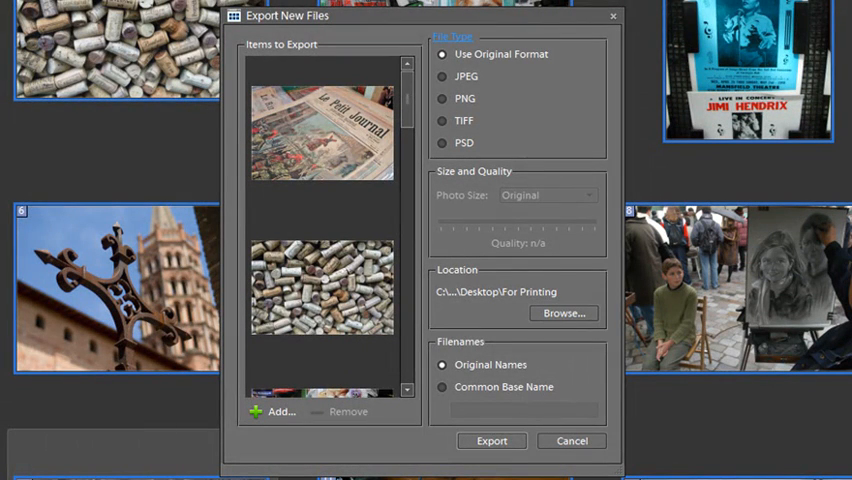
scroll("down", 3)
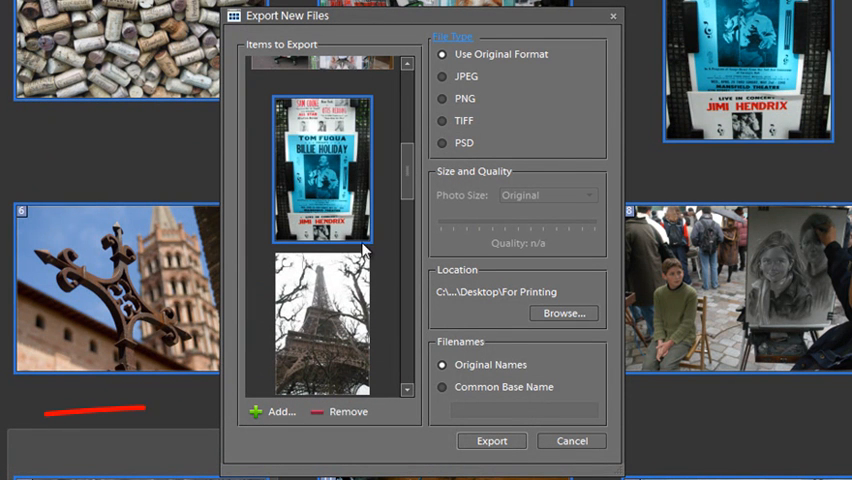
mouse_move(345, 425)
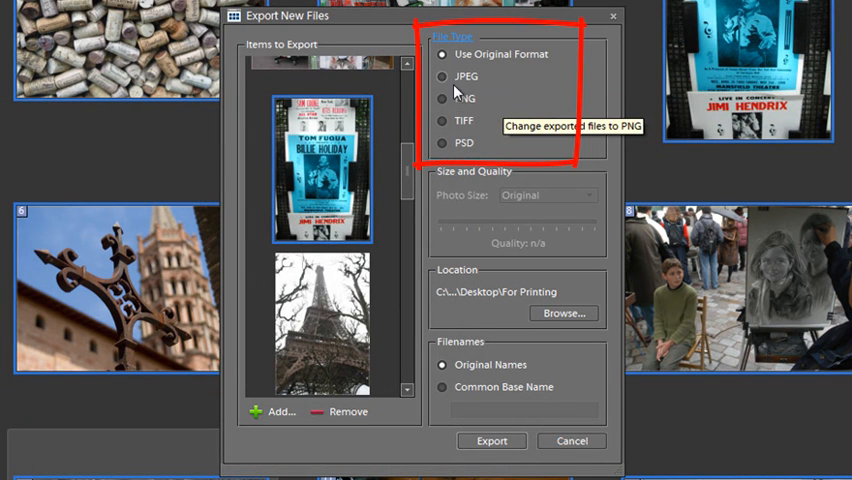
Set the export file type to JPEG.
left_click(442, 76)
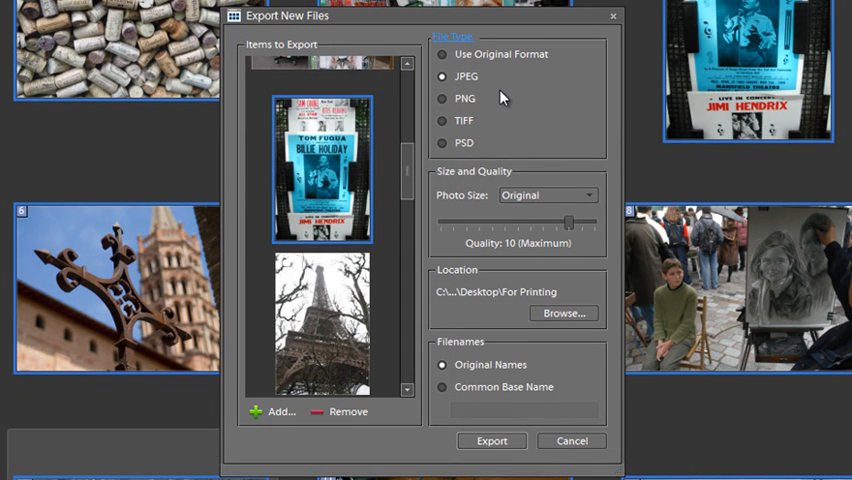
mouse_move(487, 143)
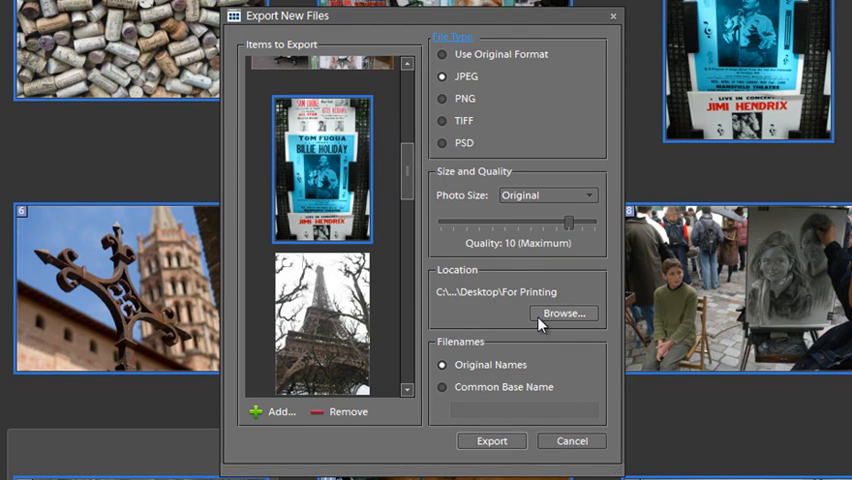
mouse_move(563, 313)
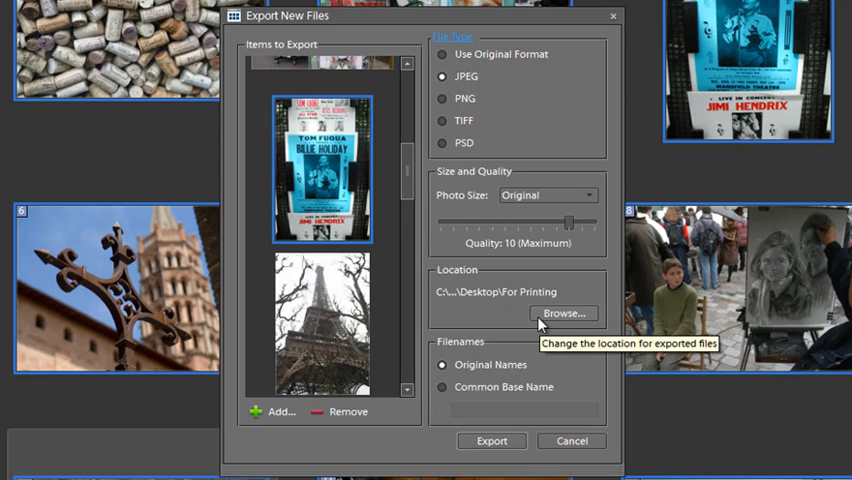
mouse_move(518, 305)
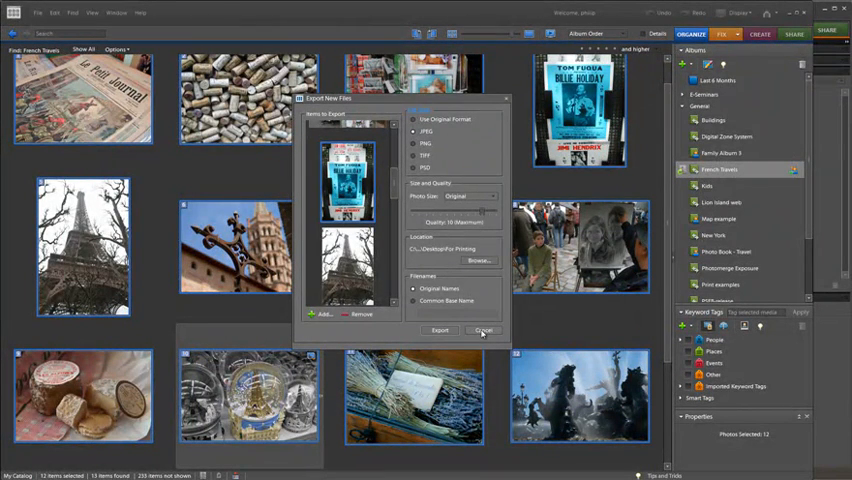
Cancel the export and view the New Screen Resolutions image up close.
left_click(483, 331)
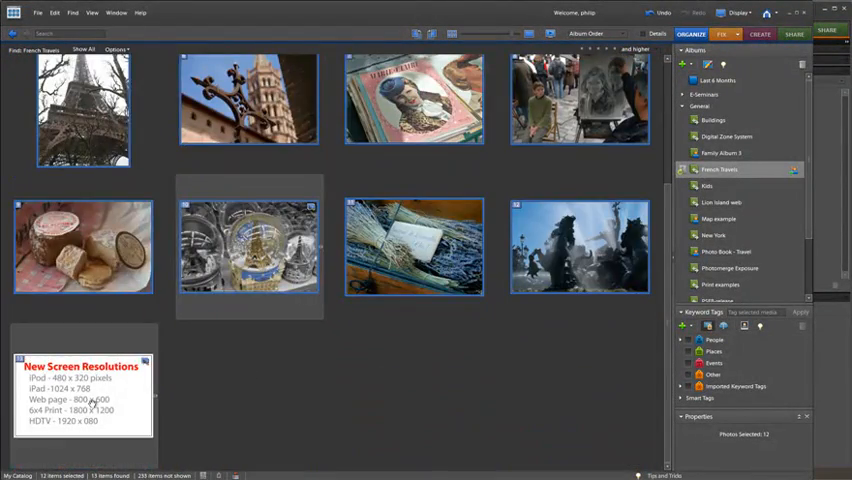
double_click(83, 395)
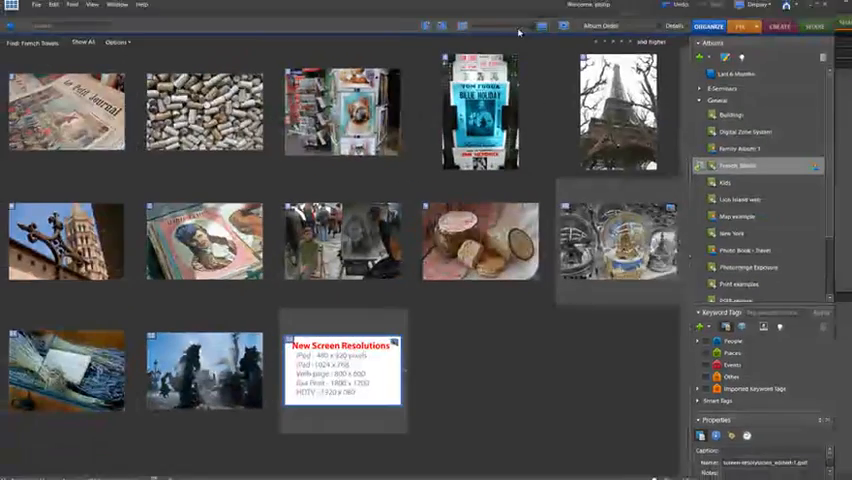
Shift-select the French Travels photos again, through the last travel photo.
key("shift")
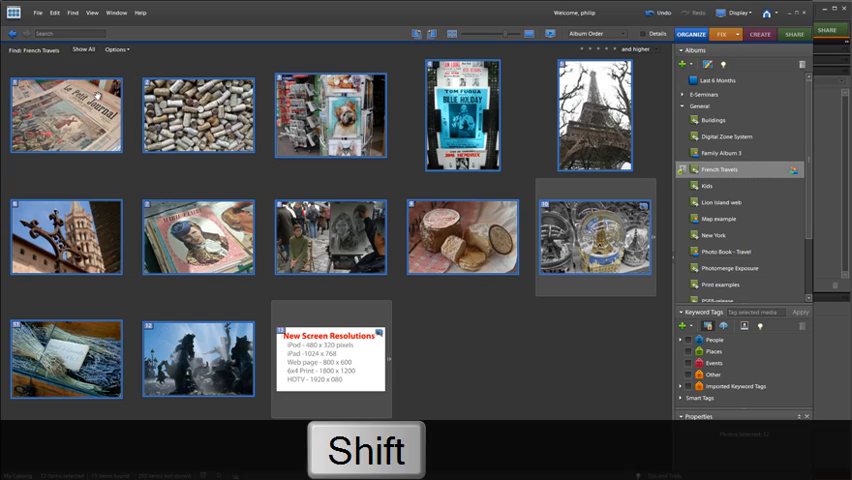
left_click(38, 14)
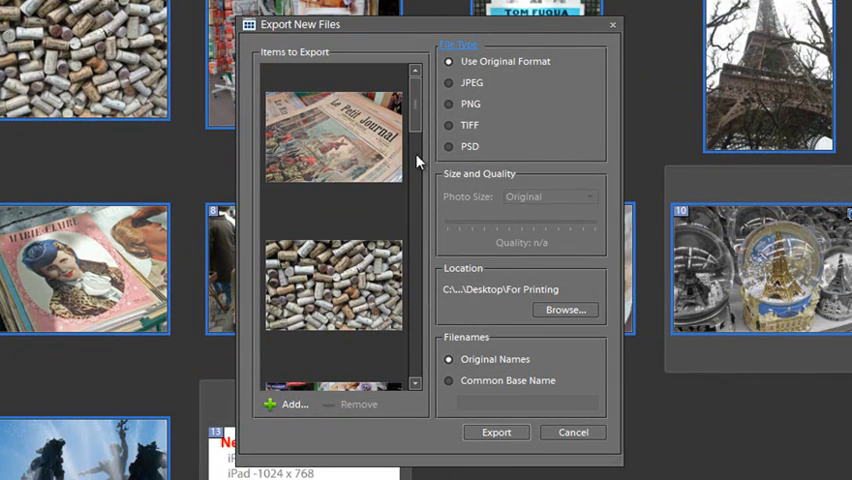
mouse_move(450, 98)
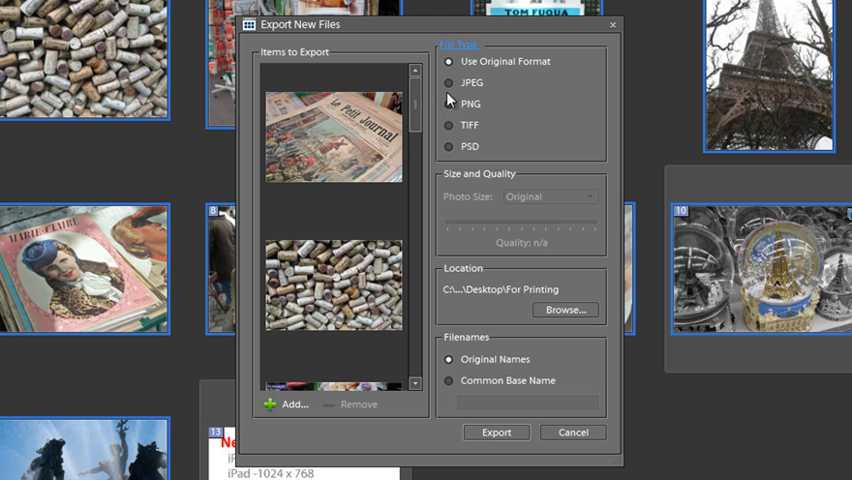
Choose JPEG and pick 1024 x 768 pixels from the Photo Size list.
left_click(449, 82)
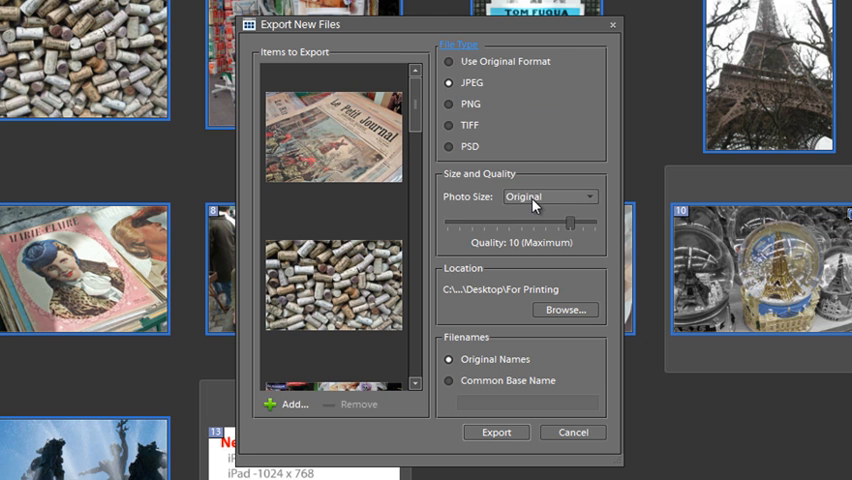
left_click(548, 195)
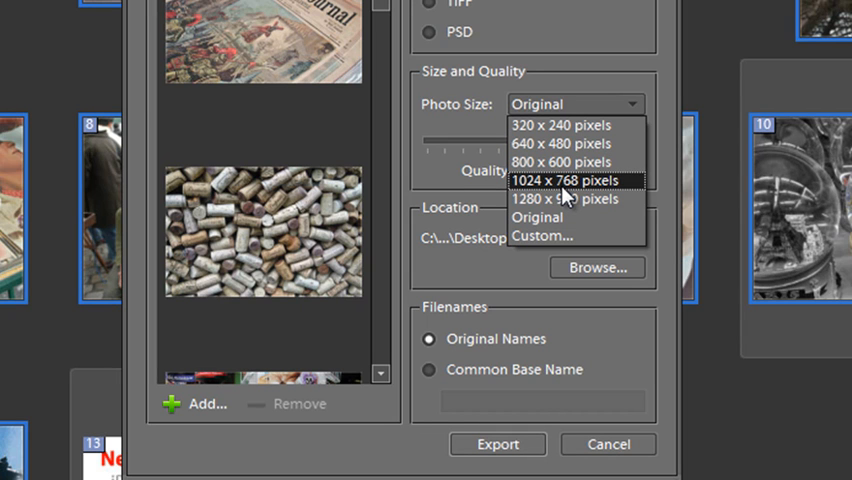
mouse_move(595, 195)
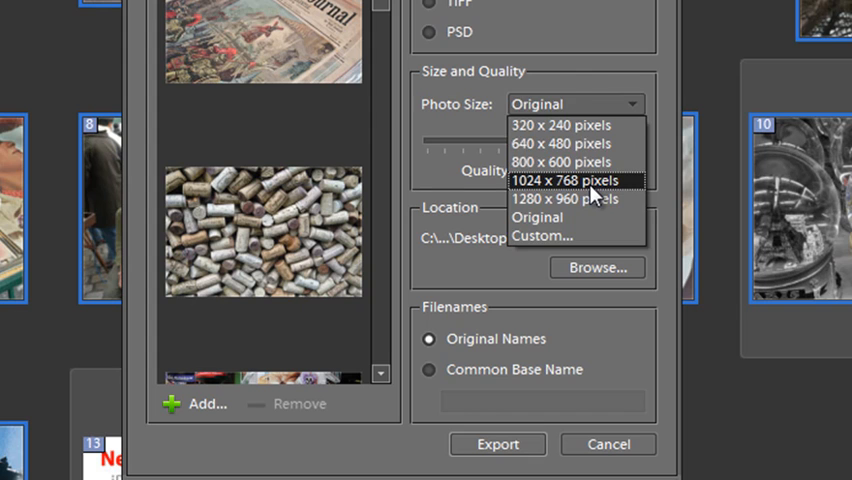
left_click(566, 180)
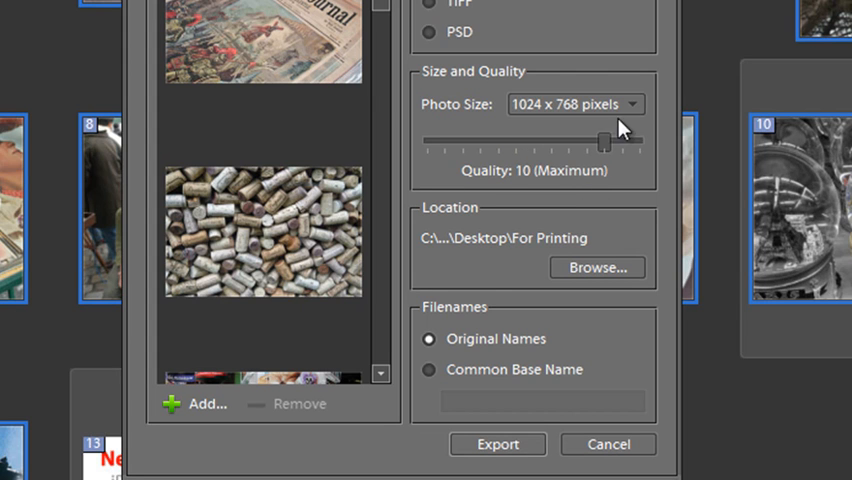
left_click(631, 104)
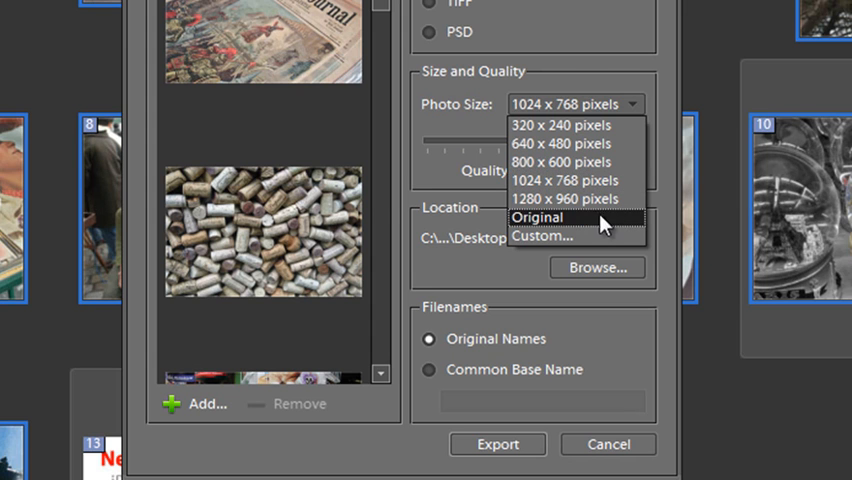
Set a custom export photo size of 1920 x 1080 pixels.
left_click(542, 236)
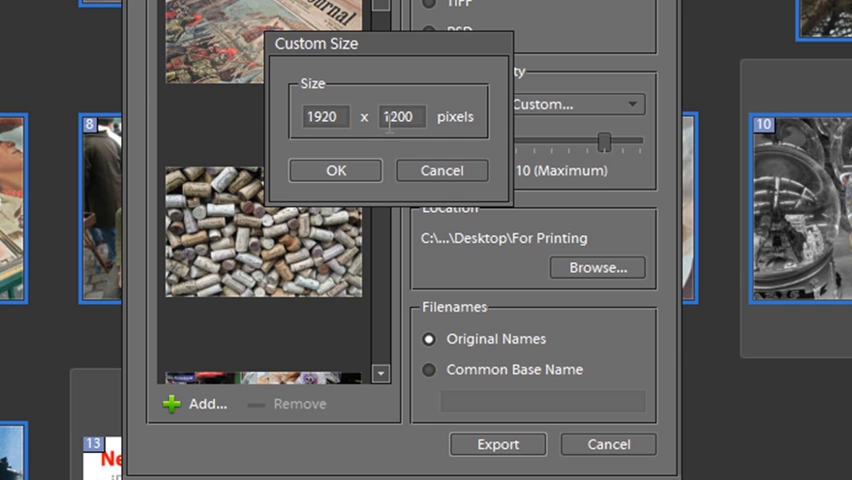
mouse_move(390, 148)
type("1080")
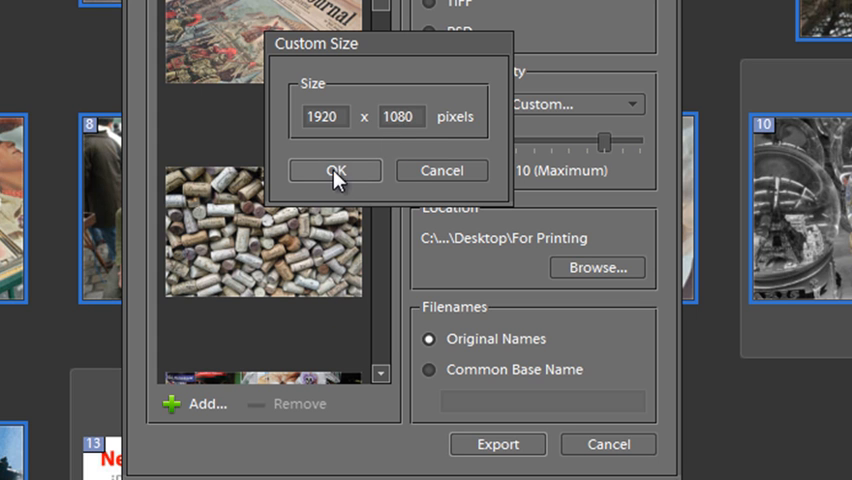
left_click(334, 170)
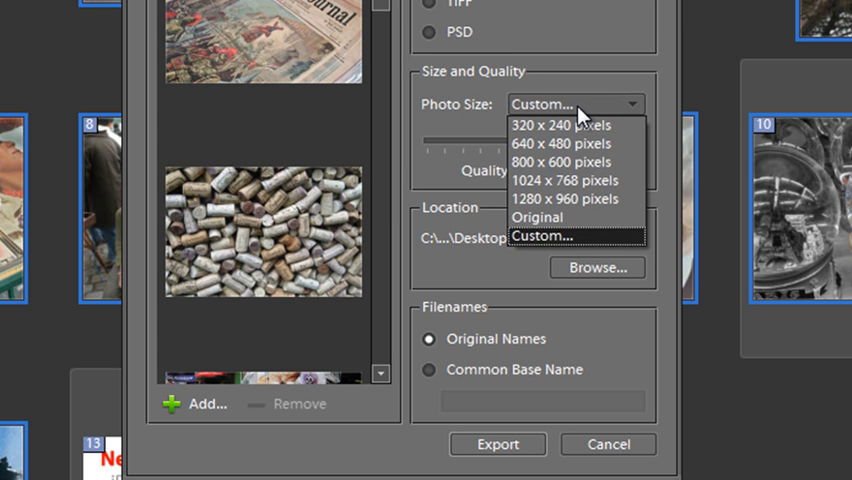
mouse_move(565, 180)
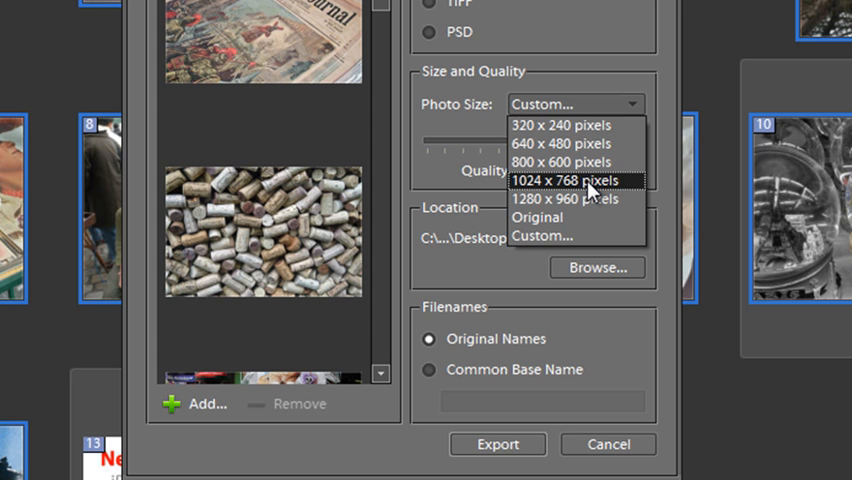
Pick 1024 x 768 pixels and settle the Quality slider at 11.
left_click(566, 179)
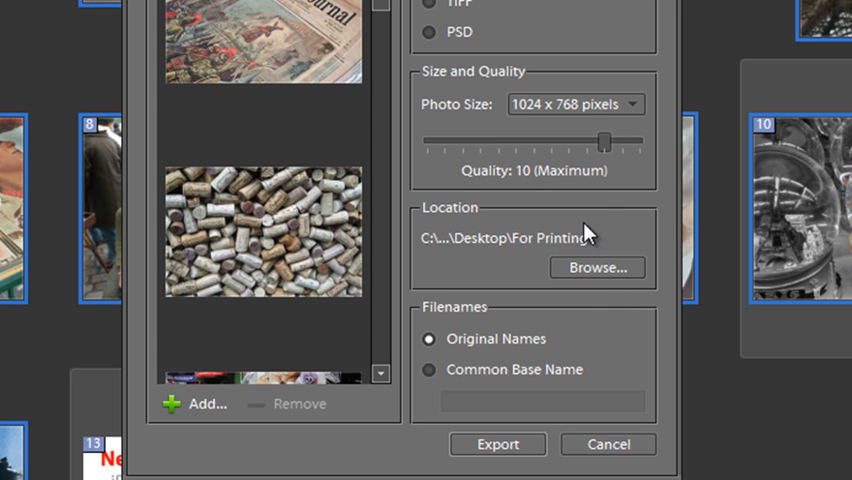
left_click_drag(605, 142, 637, 142)
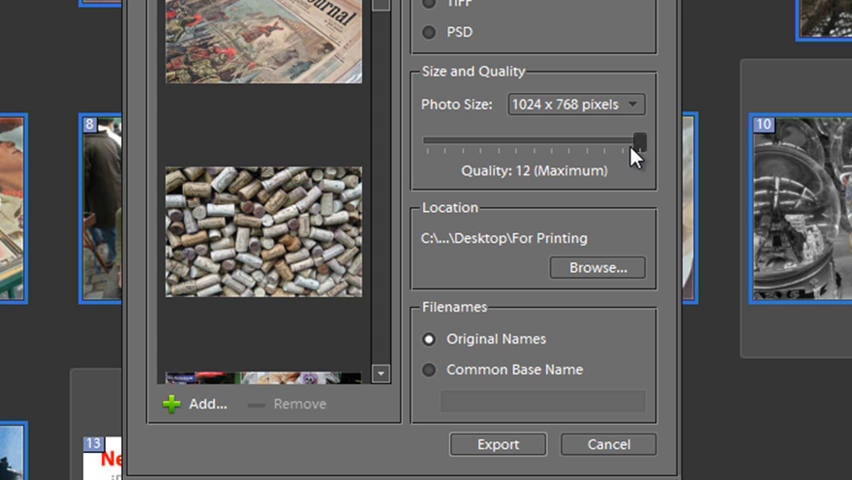
mouse_move(638, 158)
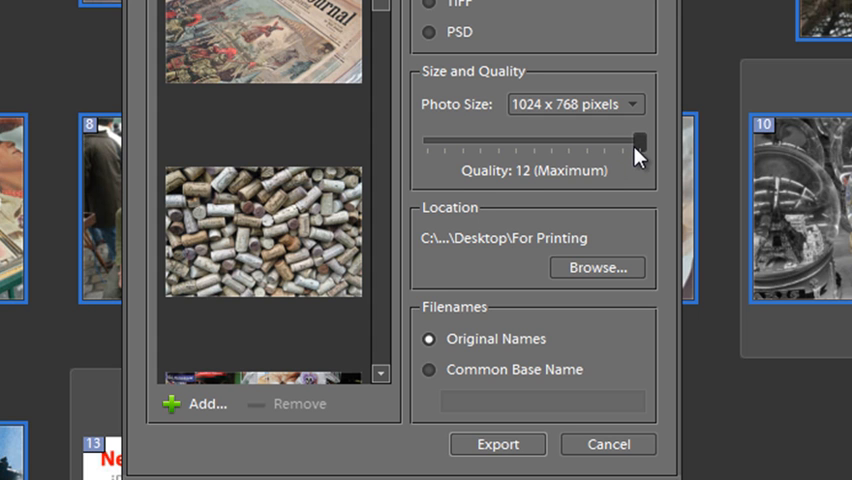
left_click_drag(638, 141, 623, 141)
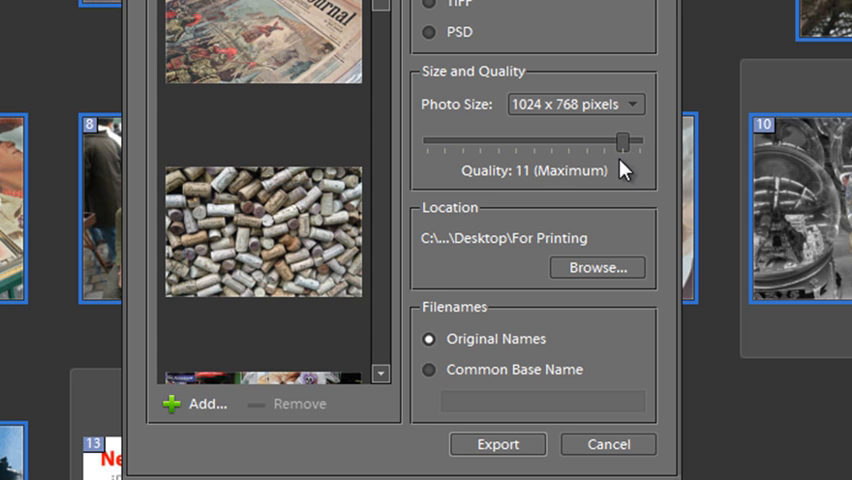
mouse_move(625, 180)
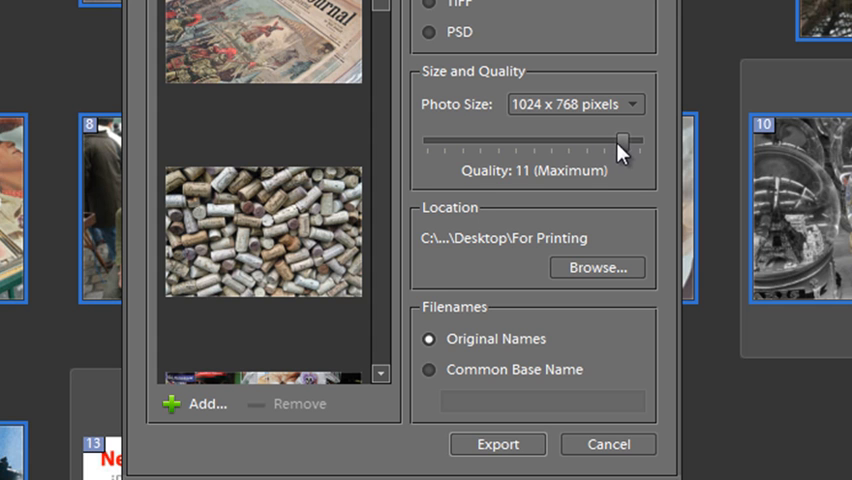
left_click_drag(625, 142, 480, 142)
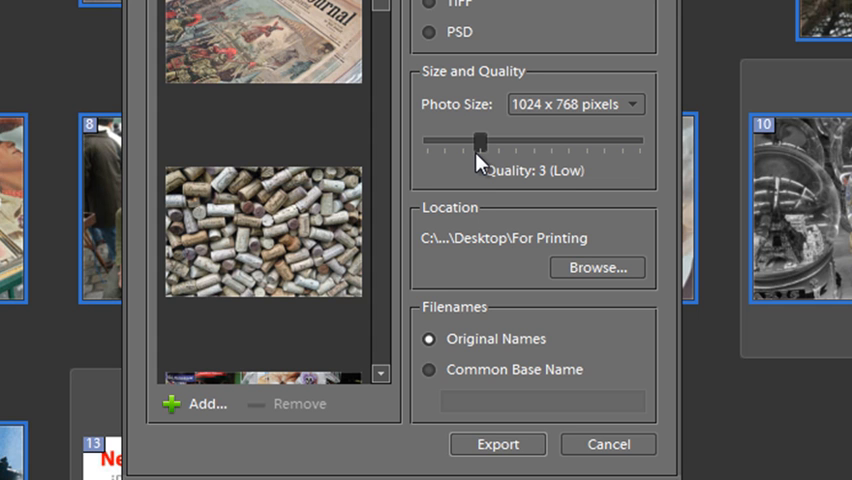
left_click_drag(480, 141, 605, 141)
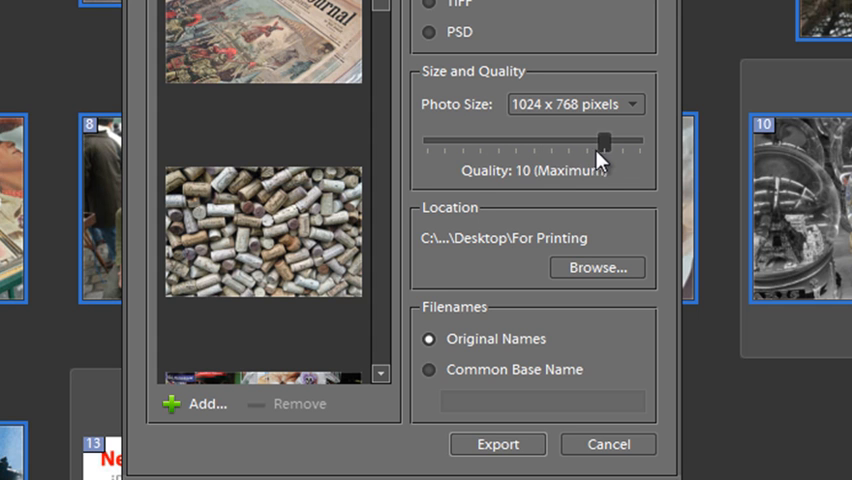
left_click_drag(604, 141, 619, 141)
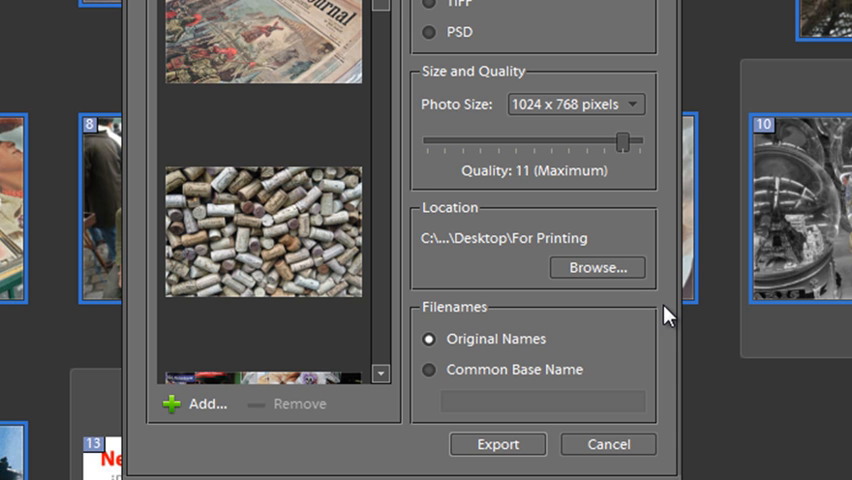
left_click(597, 267)
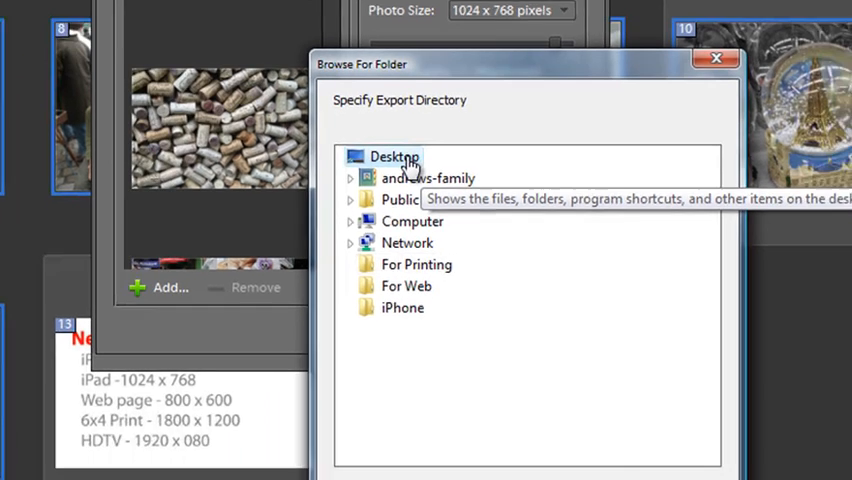
Create a Desktop folder named iPad and confirm it as the export destination.
left_click(367, 432)
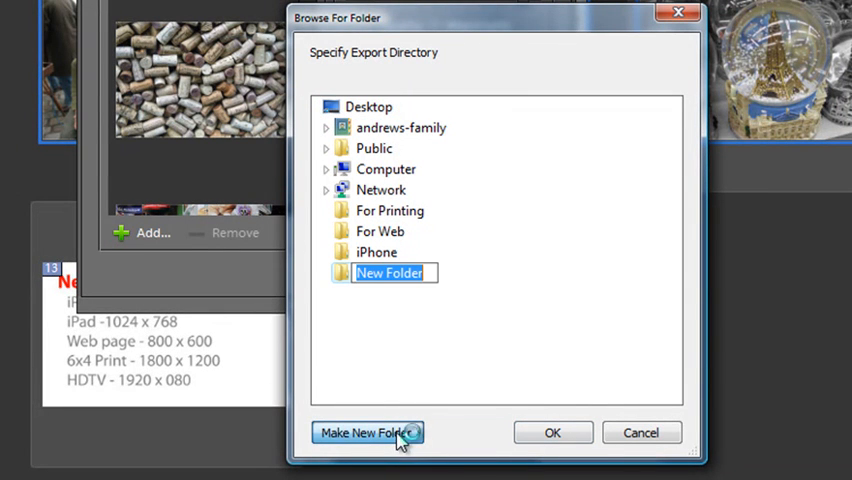
type("iPad")
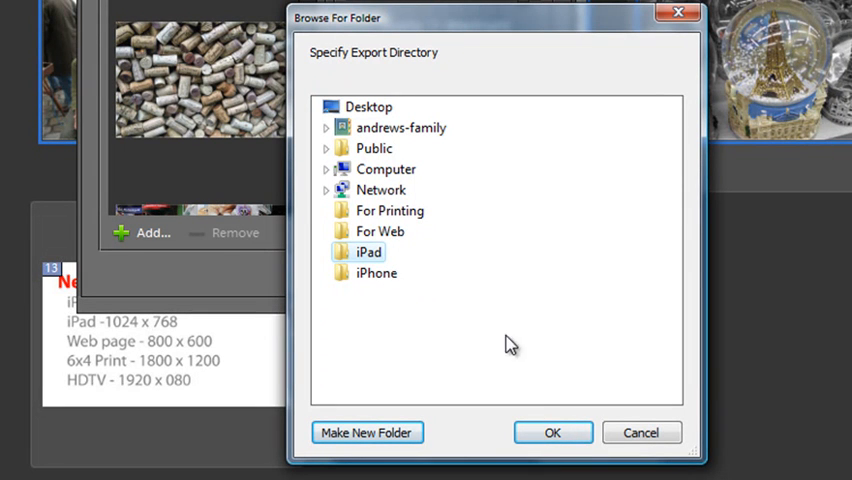
left_click(552, 432)
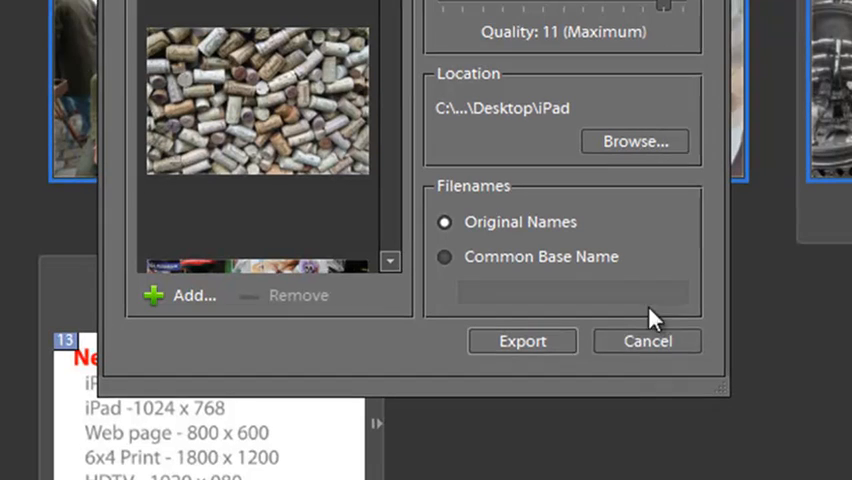
mouse_move(445, 262)
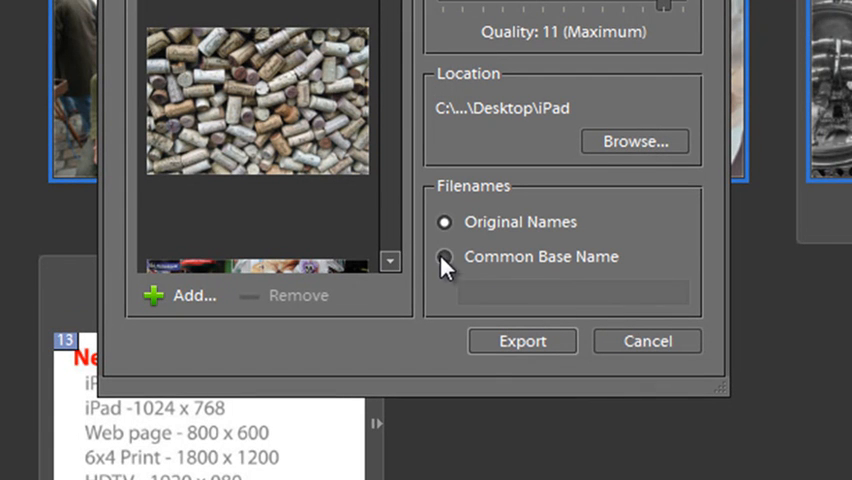
Export the 12 photos with common base name 'ipad' and dismiss the completion message.
left_click(444, 256)
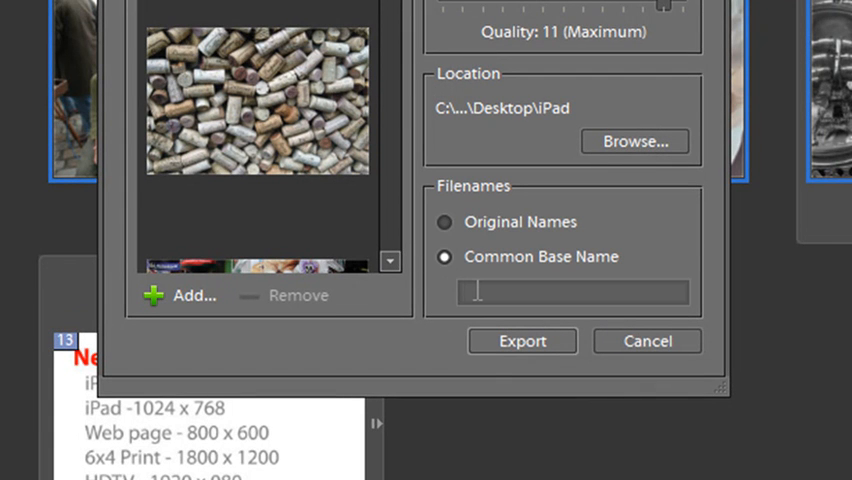
type("ipad")
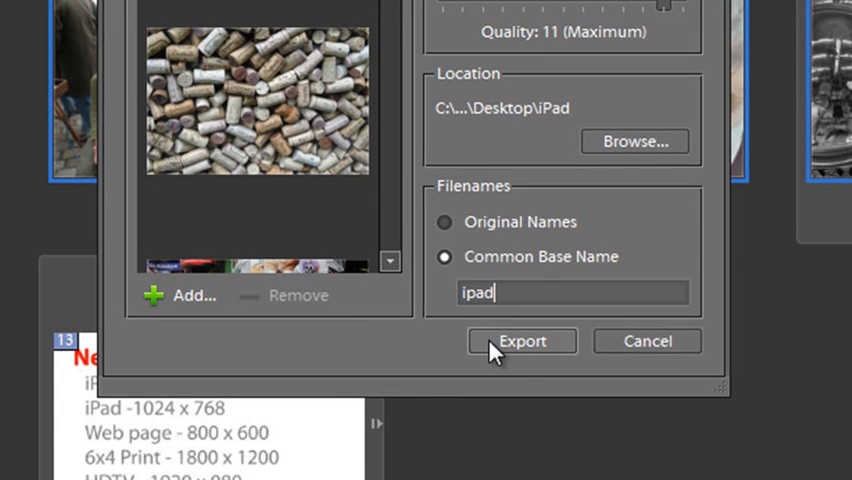
left_click(521, 341)
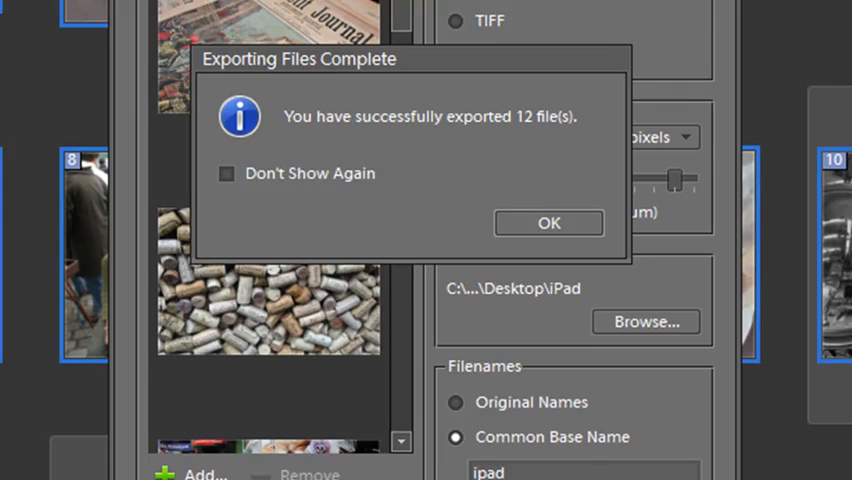
left_click(549, 222)
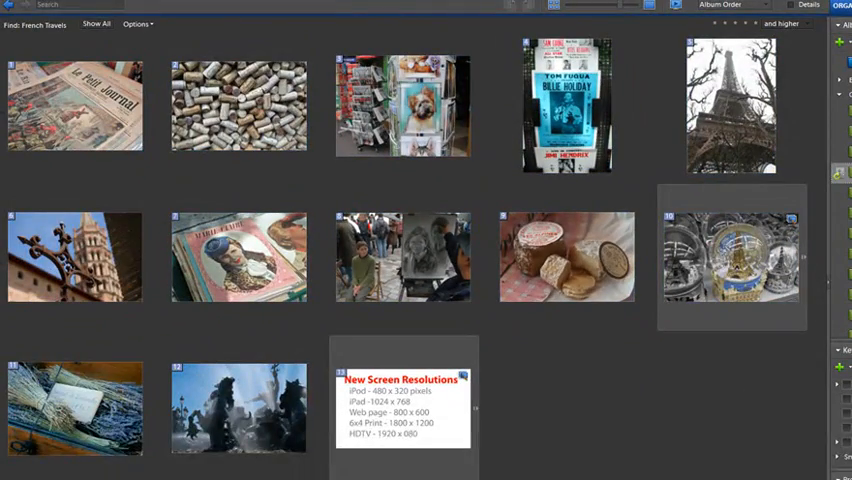
Show the twelve ipad files in the Explorer iPad folder in Details view.
key("alt+tab")
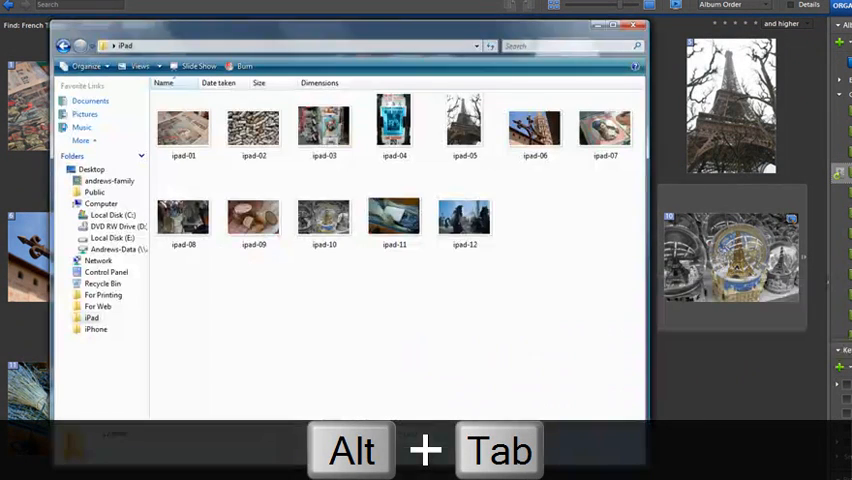
key("alt+tab")
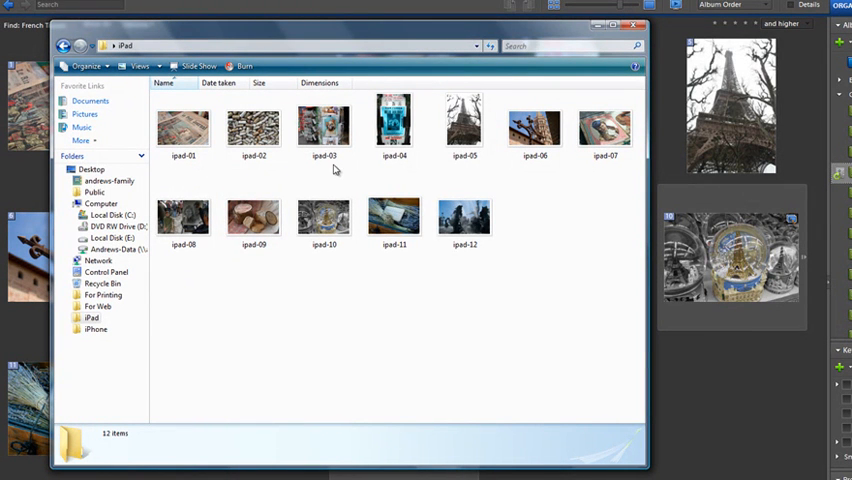
mouse_move(483, 168)
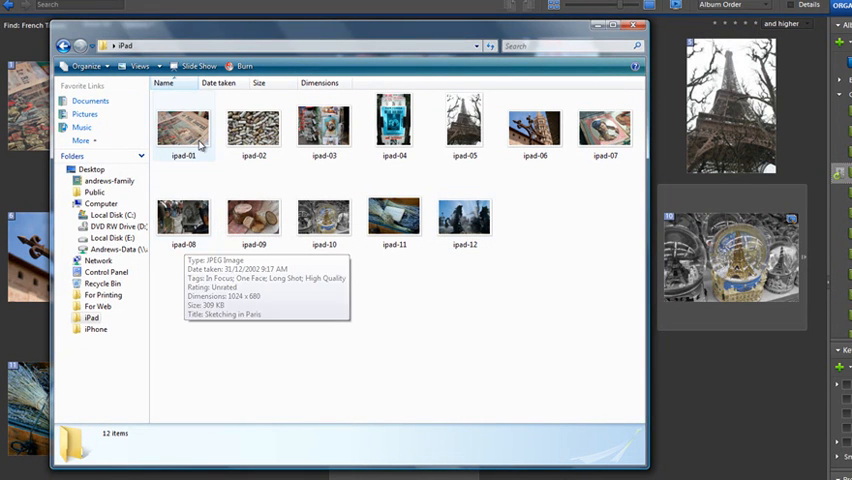
left_click(157, 66)
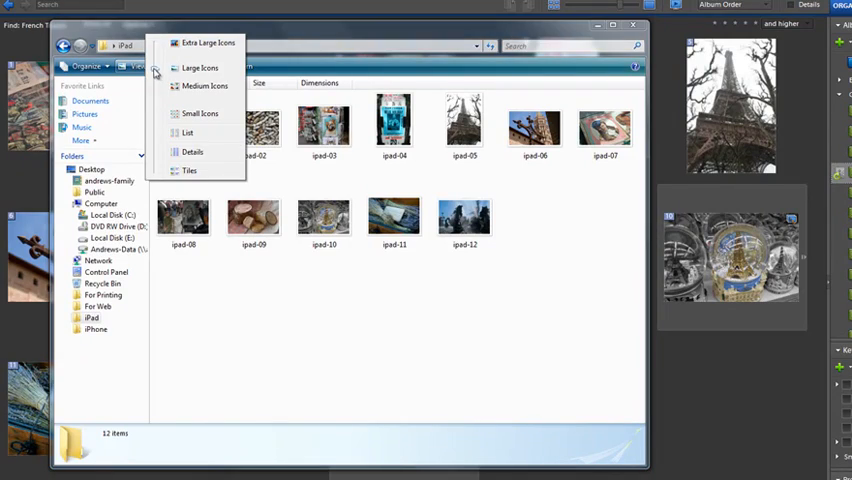
left_click(191, 151)
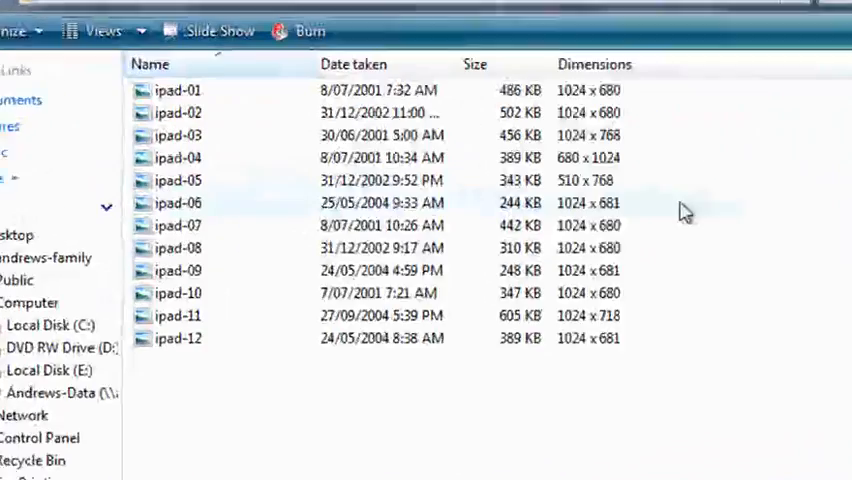